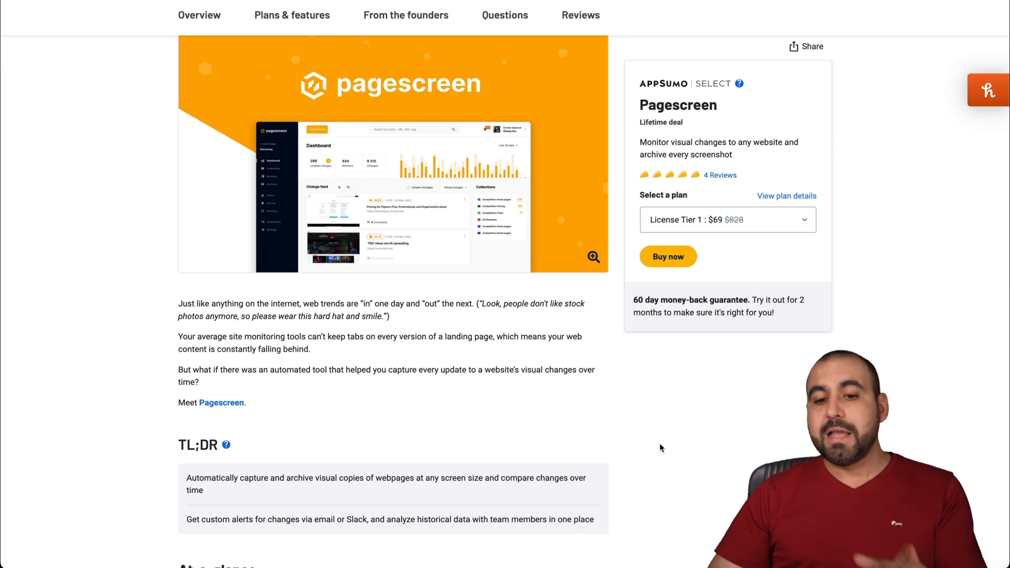
Step: Show the Pagescreen deal's Plans & features down to the $69, $129 and $199 license tiers
{"action": "scroll", "scroll_direction": "down", "scroll_amount": 3}
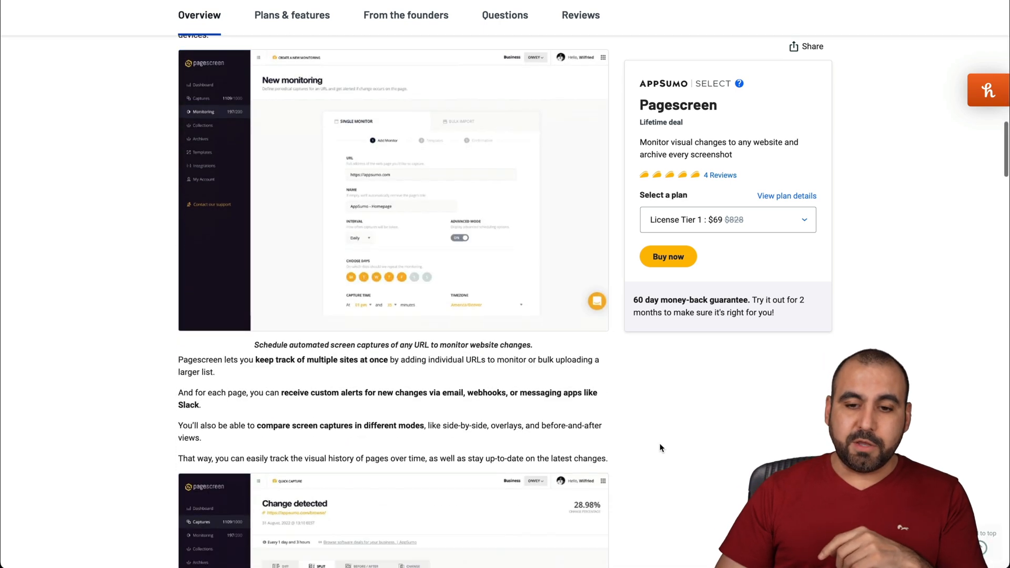
{"action": "left_click", "coordinate": [291, 15]}
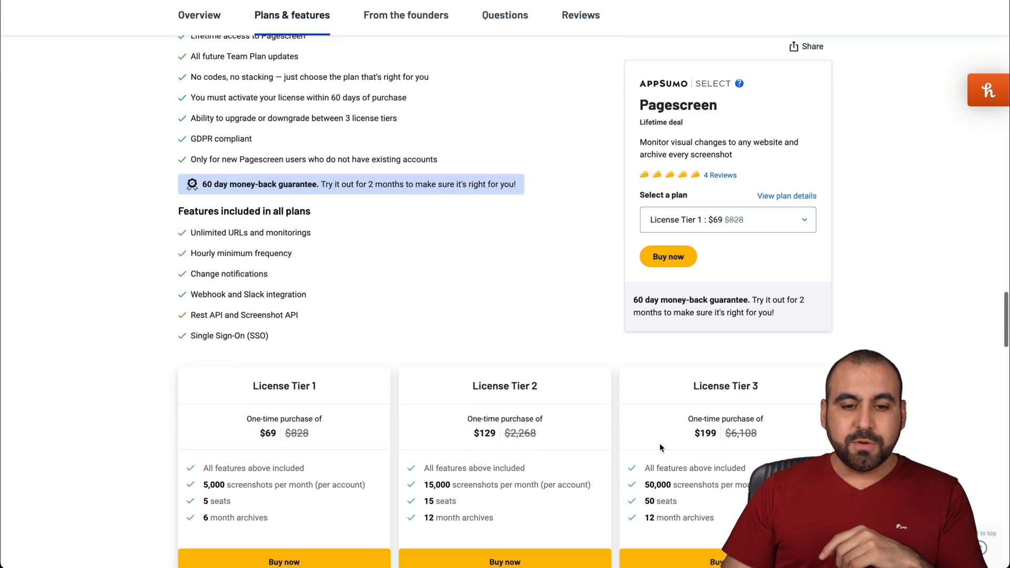
{"action": "scroll", "scroll_direction": "down", "scroll_amount": 3}
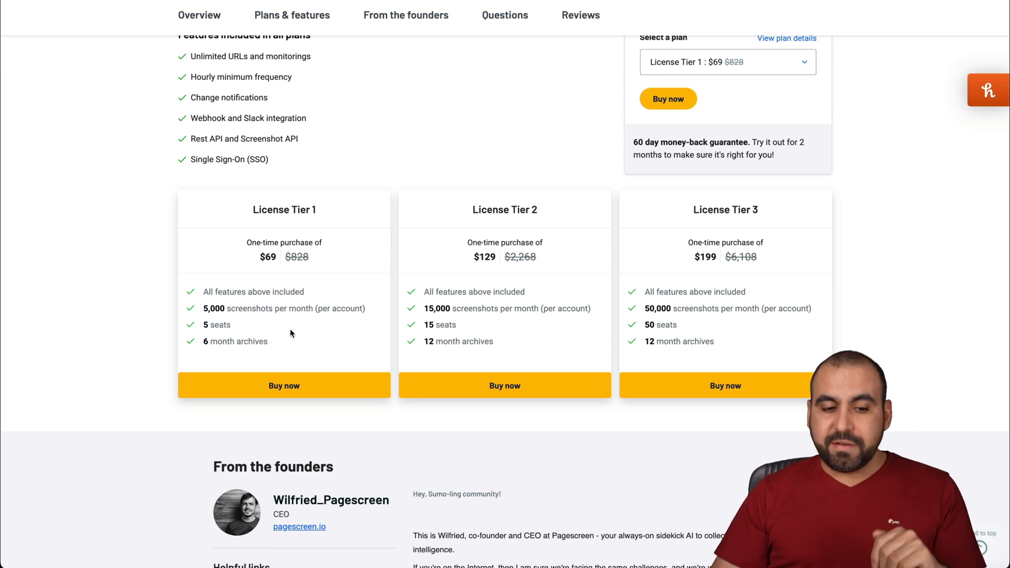
{"action": "mouse_move", "coordinate": [283, 352]}
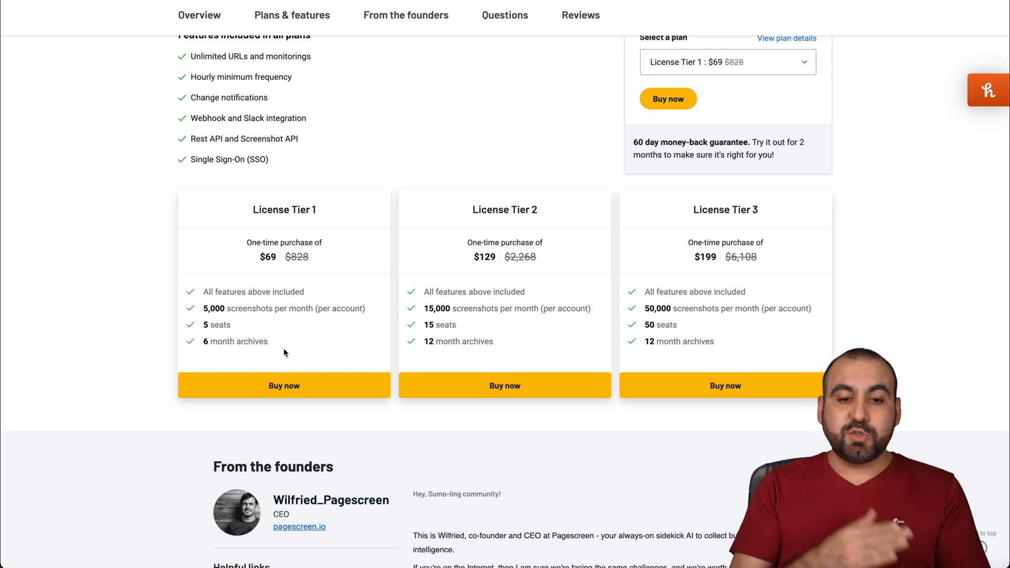
{"action": "mouse_move", "coordinate": [746, 220]}
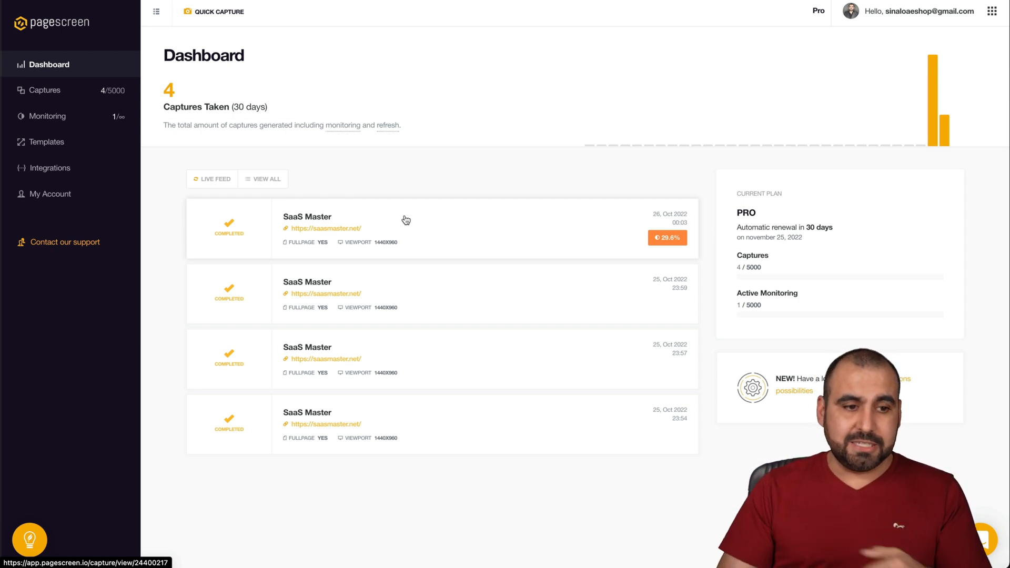
{"action": "left_click", "coordinate": [47, 115]}
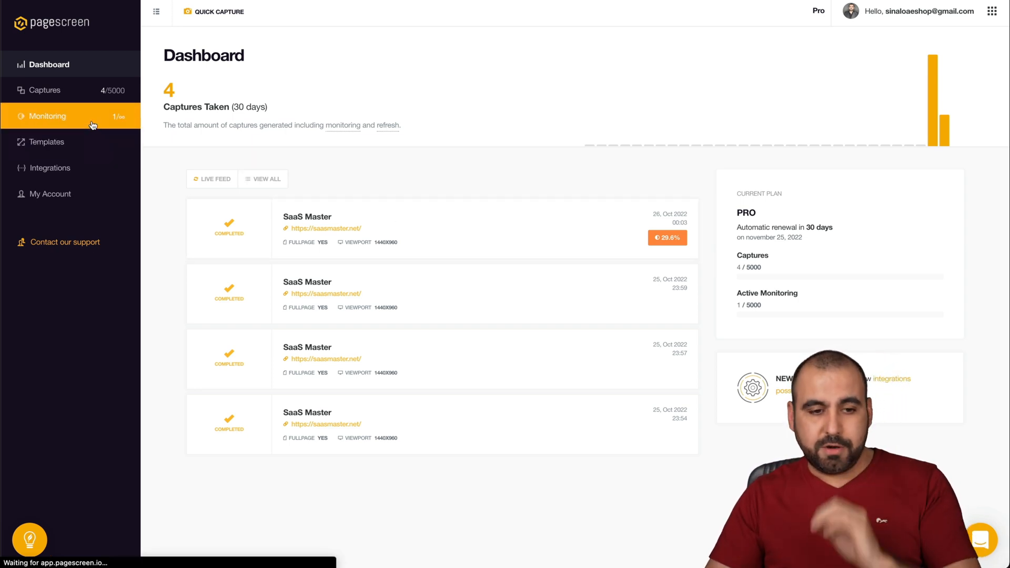
{"action": "left_click", "coordinate": [47, 116]}
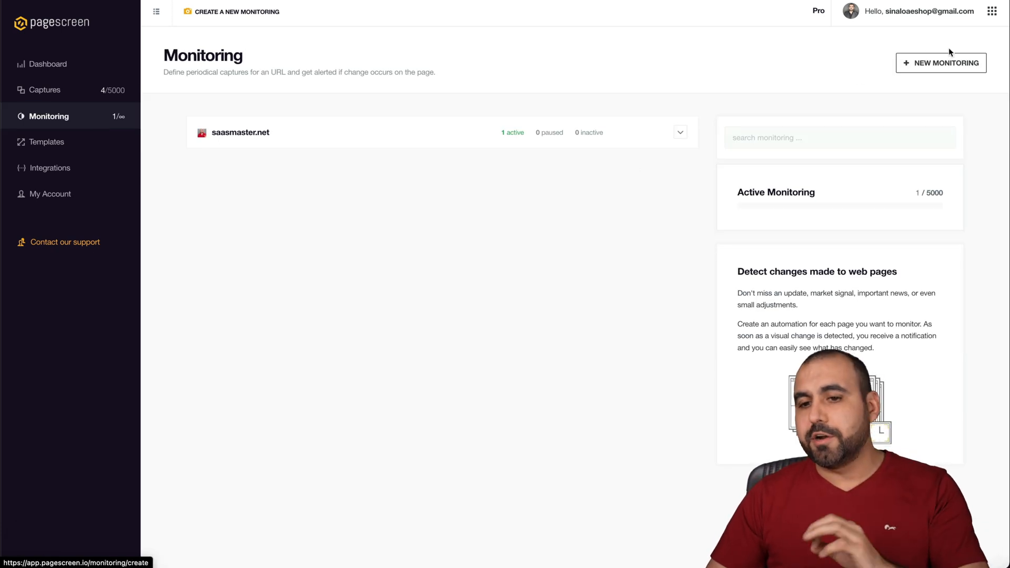
{"action": "left_click", "coordinate": [939, 62]}
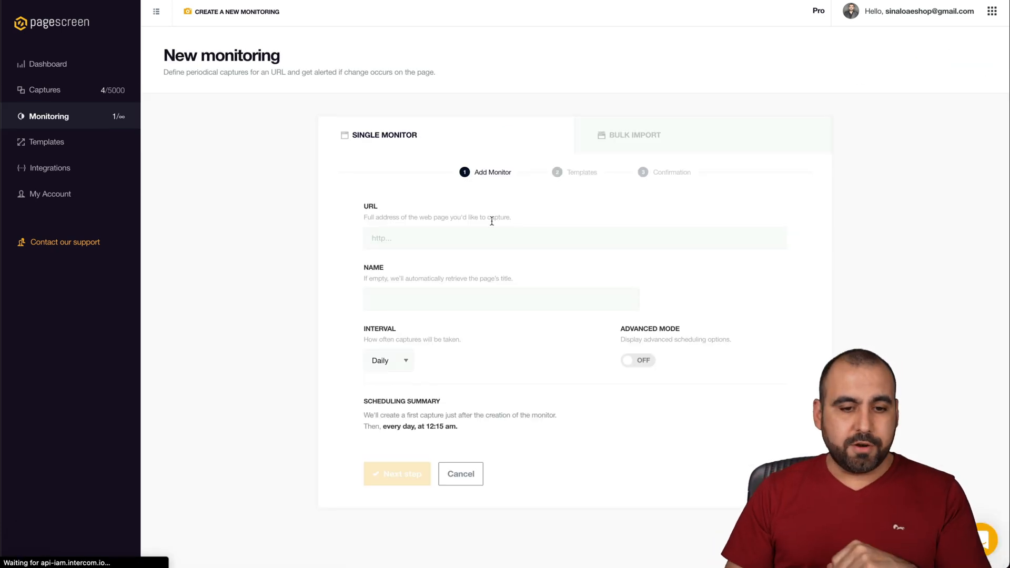
{"action": "type", "text": "https://appsumo.com/products/pagescreen/"}
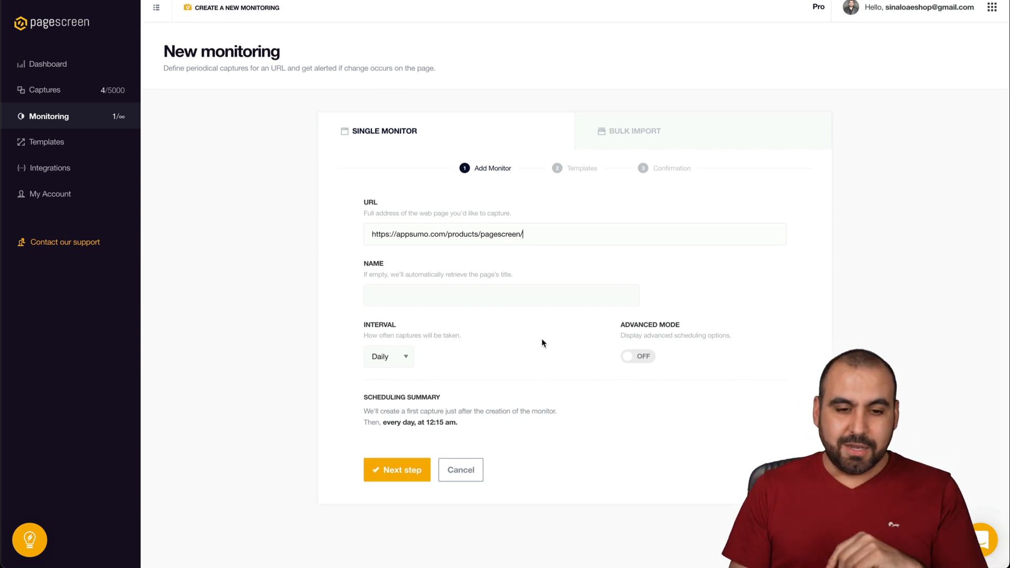
{"action": "type", "text": "pagescreen"}
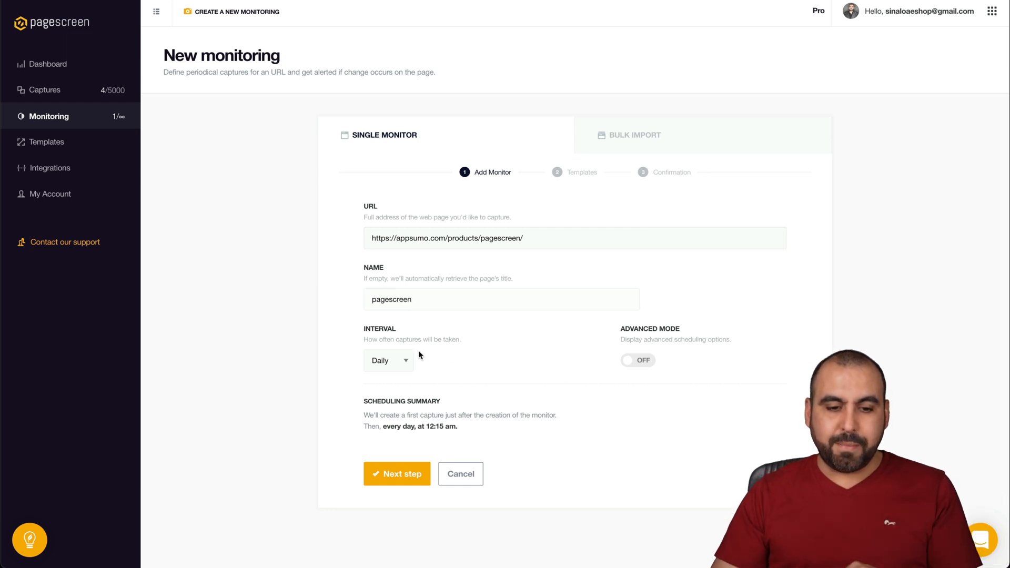
{"action": "left_click", "coordinate": [386, 359]}
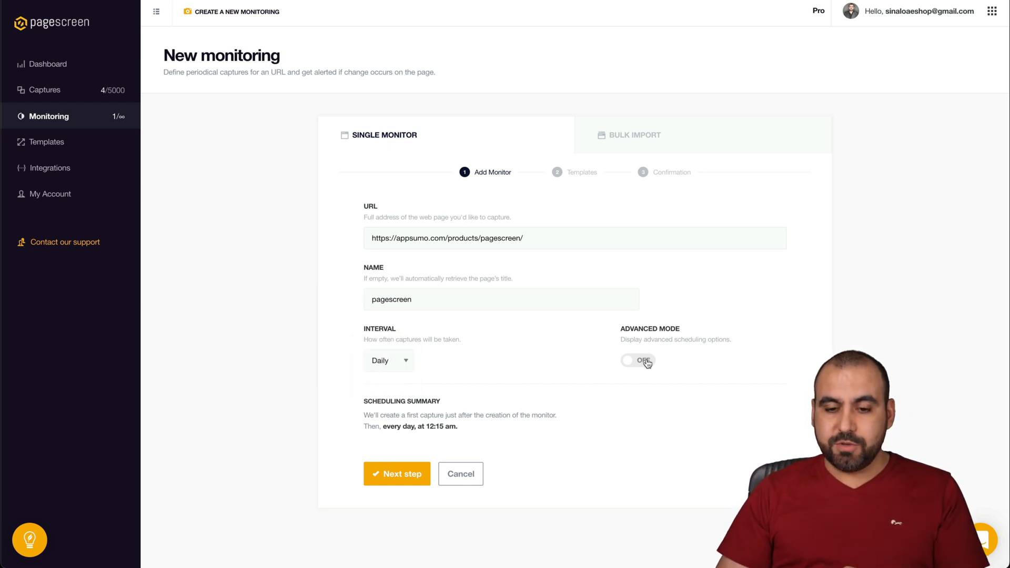
Step: In Advanced Mode, exclude Saturday and Sunday and set a 2-second delay before capture
{"action": "left_click", "coordinate": [637, 361]}
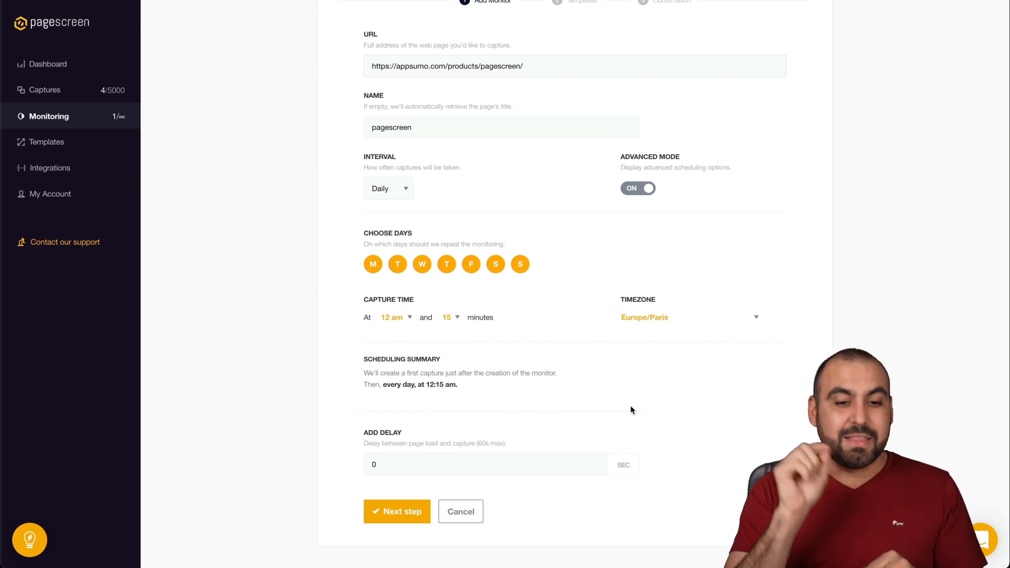
{"action": "mouse_move", "coordinate": [544, 335]}
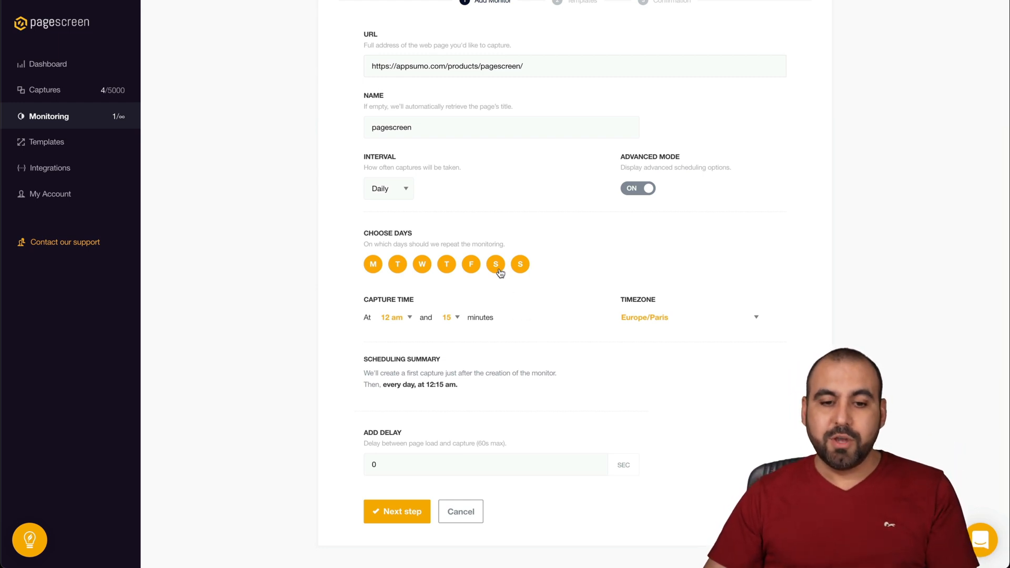
{"action": "left_click", "coordinate": [495, 263]}
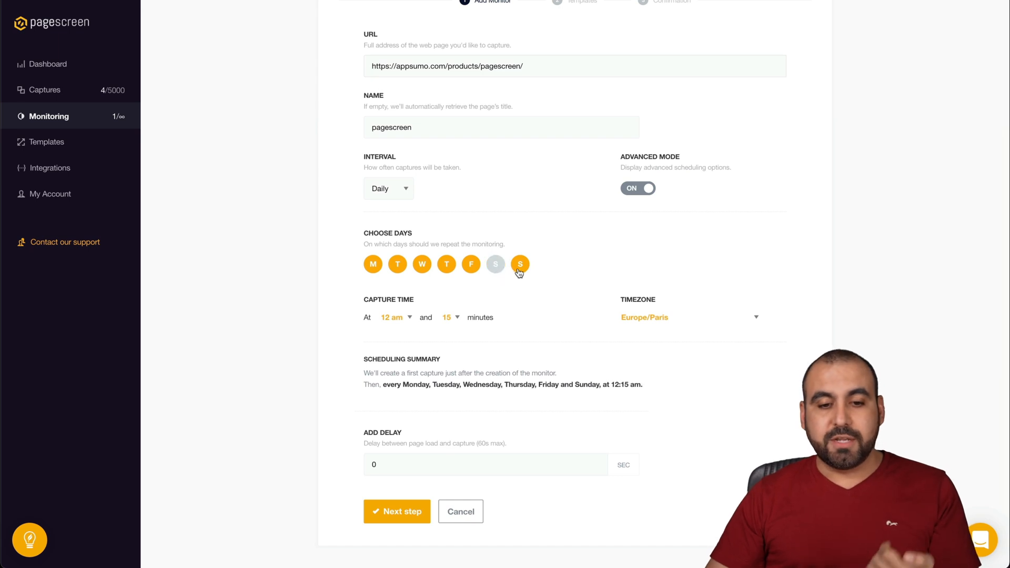
{"action": "left_click", "coordinate": [520, 264]}
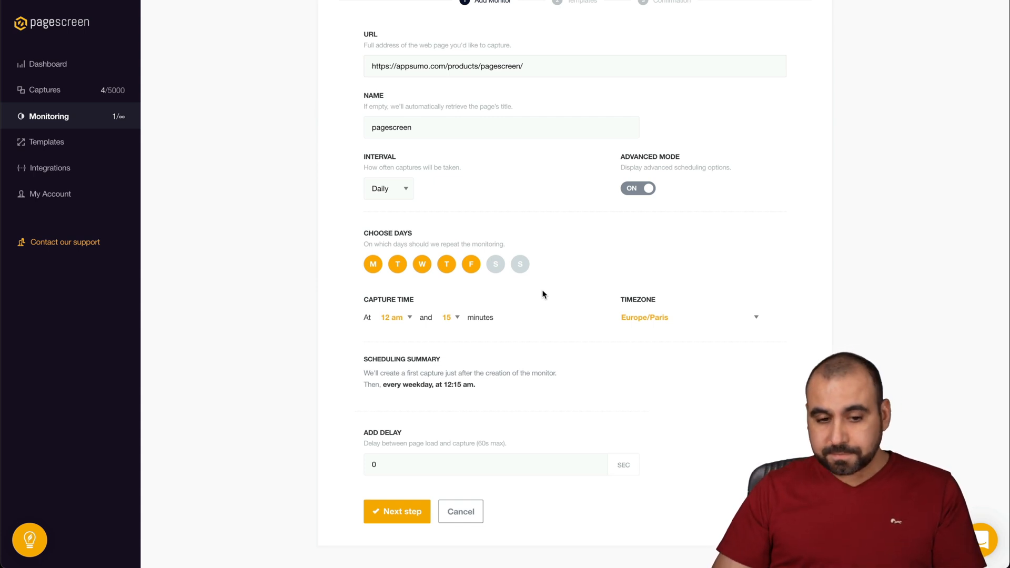
{"action": "mouse_move", "coordinate": [397, 325]}
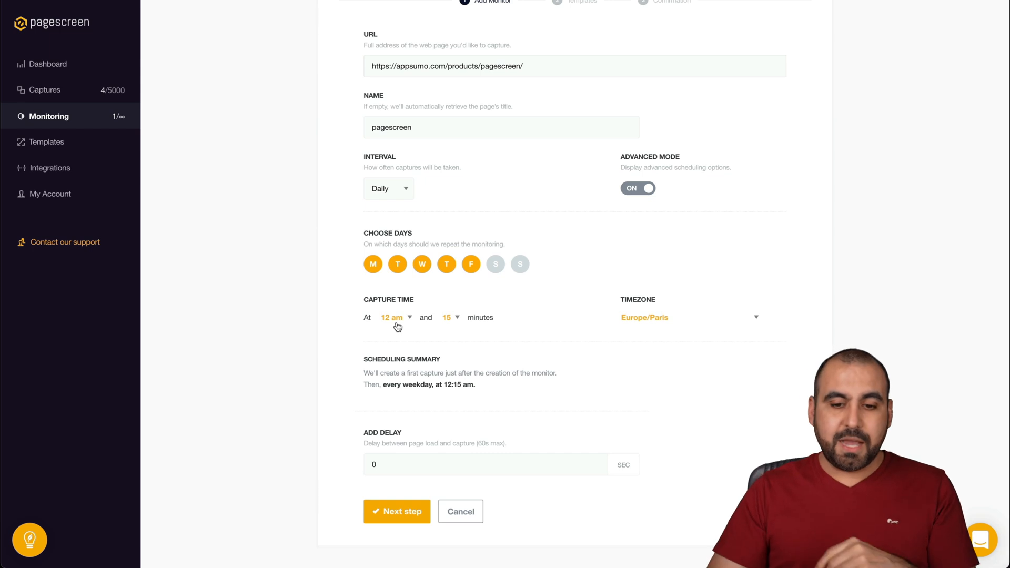
{"action": "mouse_move", "coordinate": [569, 322]}
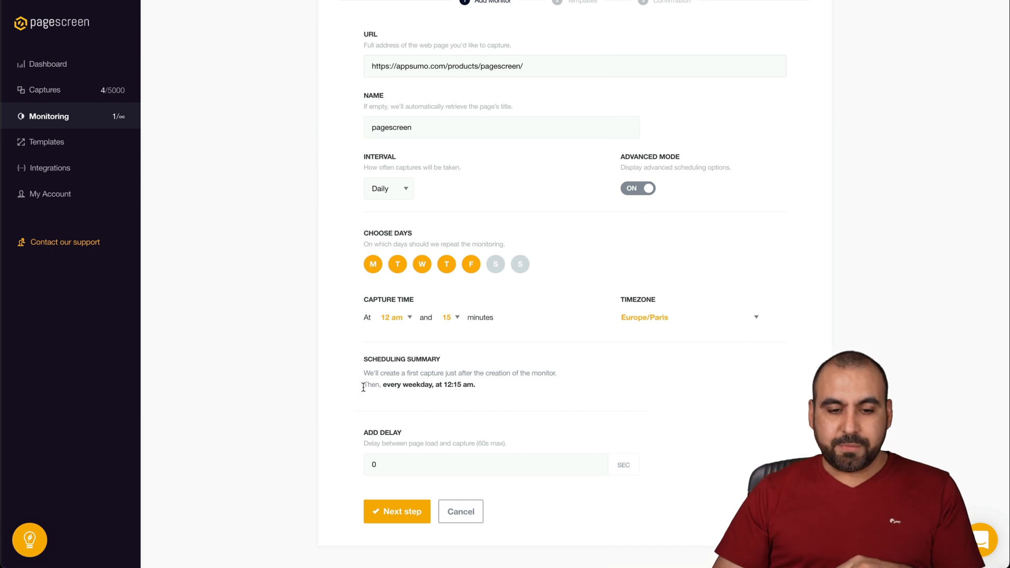
{"action": "left_click", "coordinate": [486, 463]}
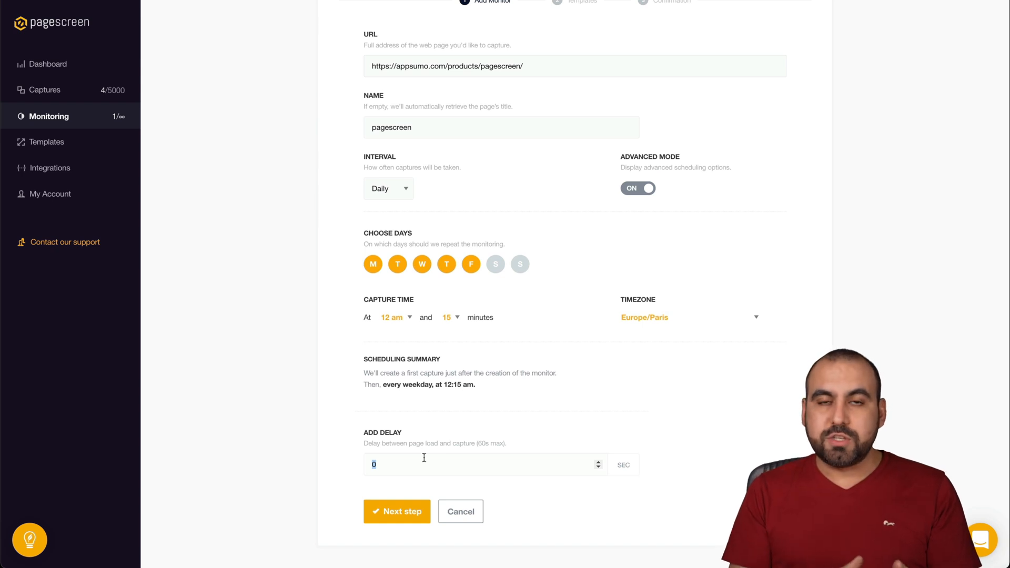
{"action": "type", "text": "2"}
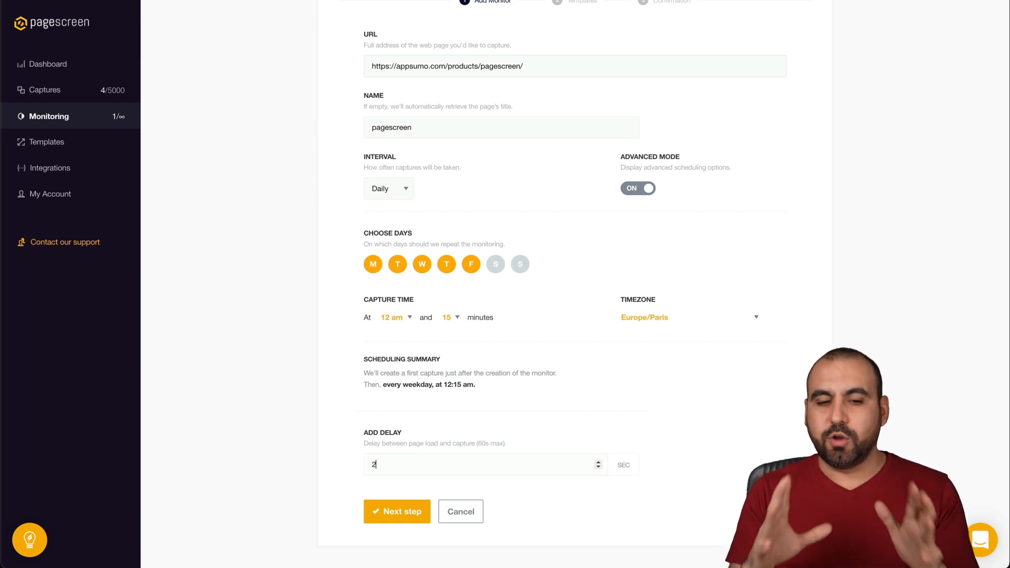
Step: Advance to the template step and toggle the DESKTOP 1440x960 template on and back off
{"action": "left_click", "coordinate": [397, 511]}
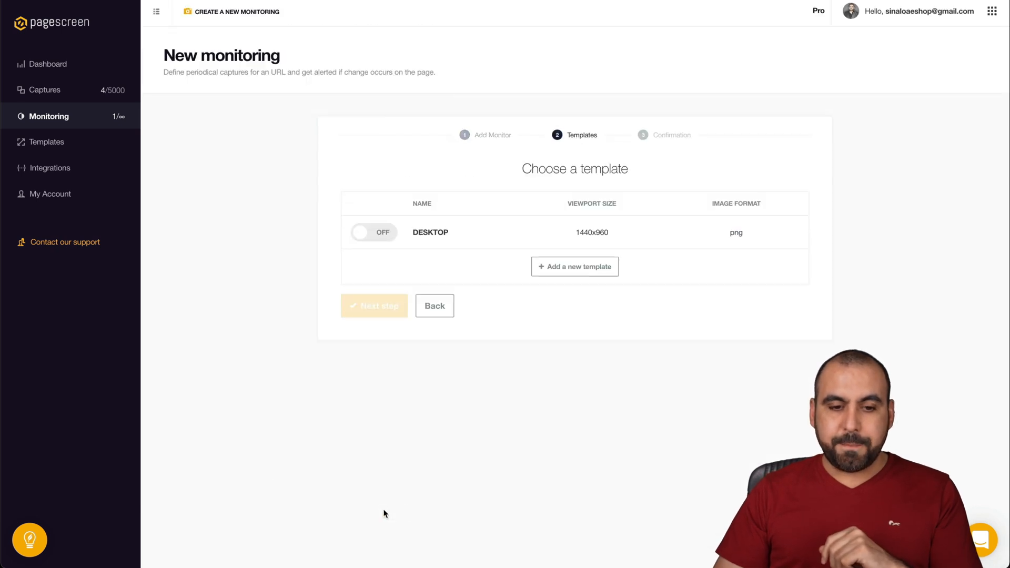
{"action": "mouse_move", "coordinate": [574, 266]}
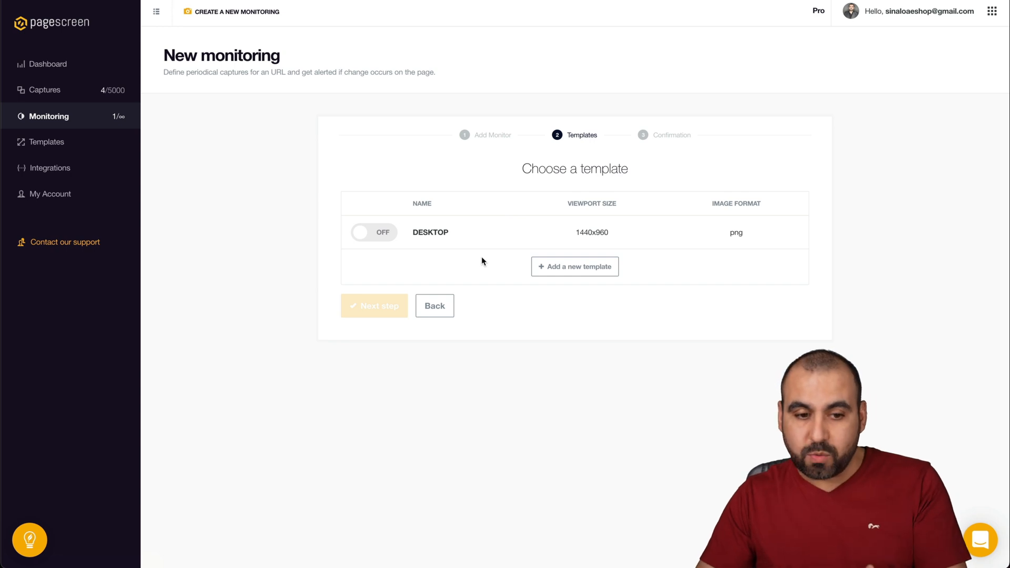
{"action": "left_click", "coordinate": [373, 232]}
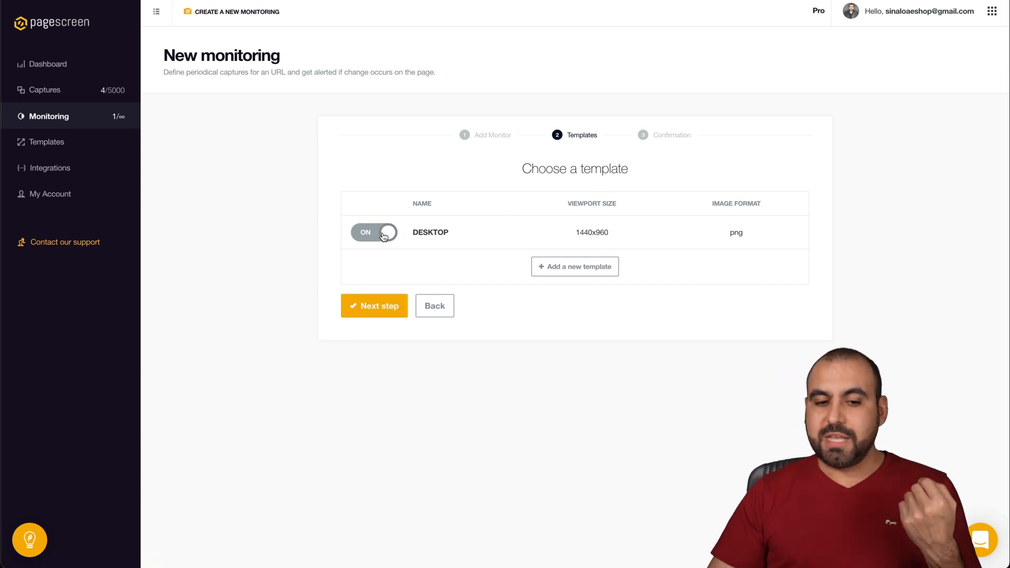
{"action": "left_click", "coordinate": [373, 233]}
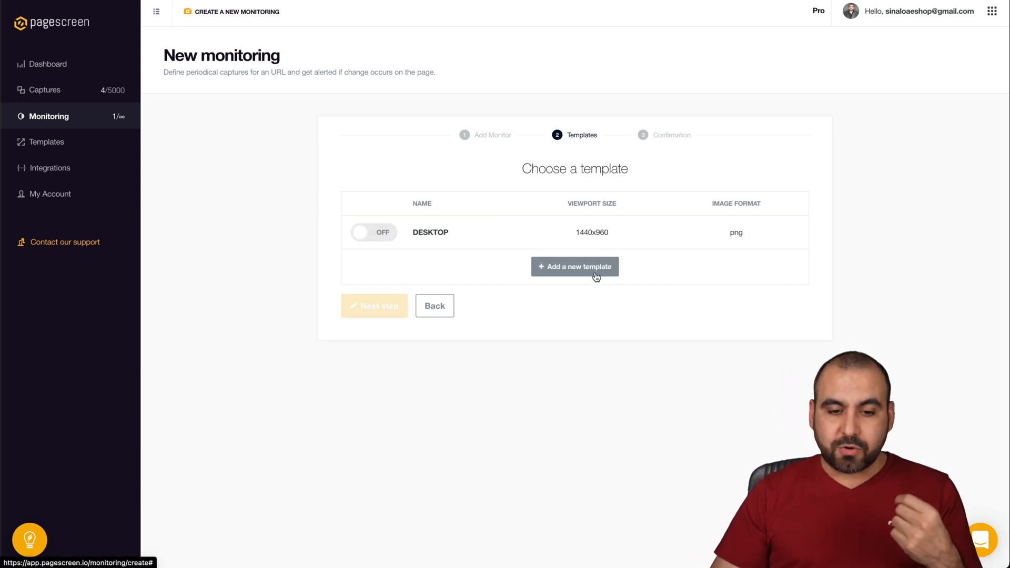
Step: Add a new template named 'Tablet' using the 768x1024 TABLET viewport preset
{"action": "left_click", "coordinate": [574, 266]}
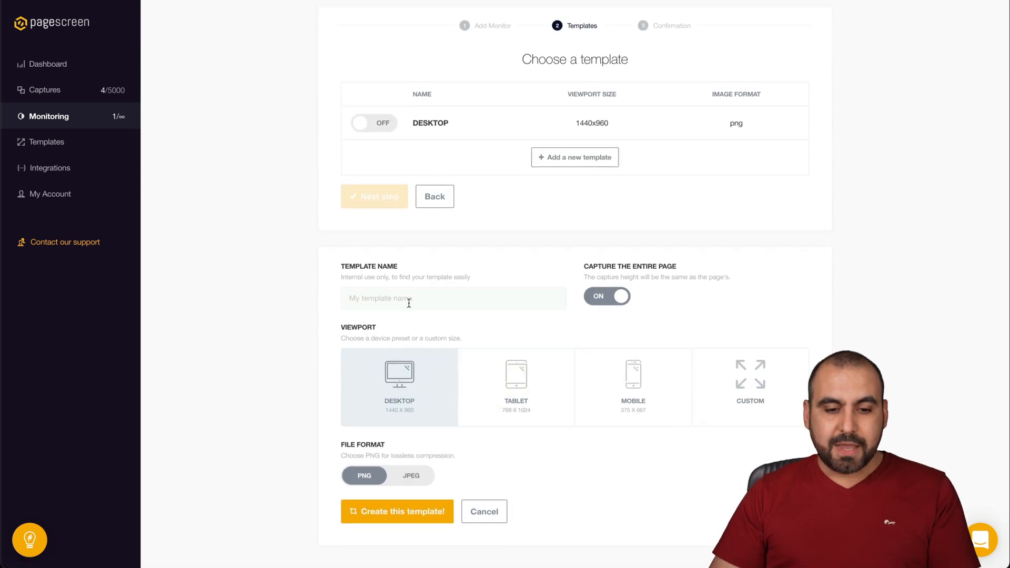
{"action": "type", "text": "Tablet"}
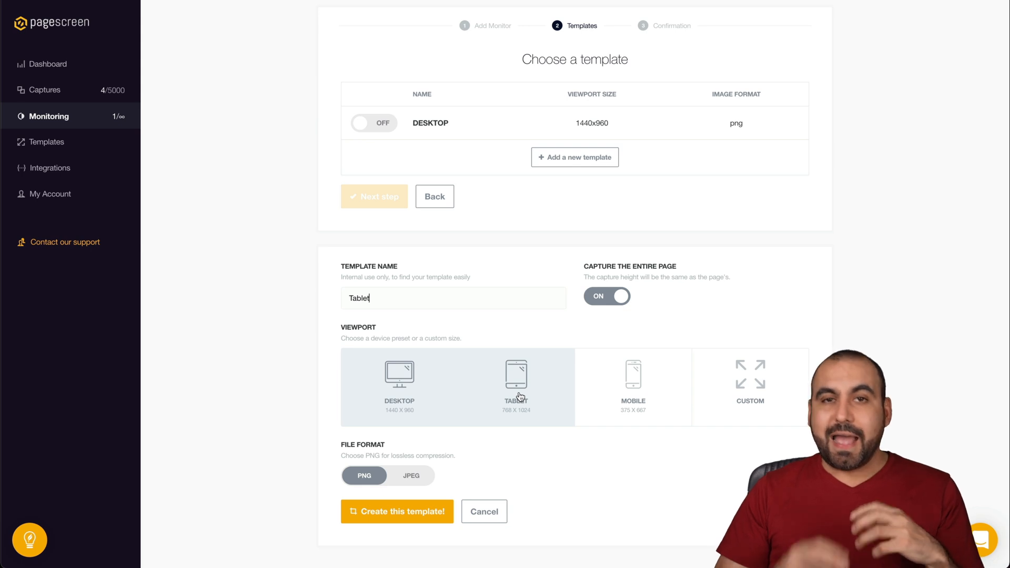
{"action": "left_click", "coordinate": [515, 386]}
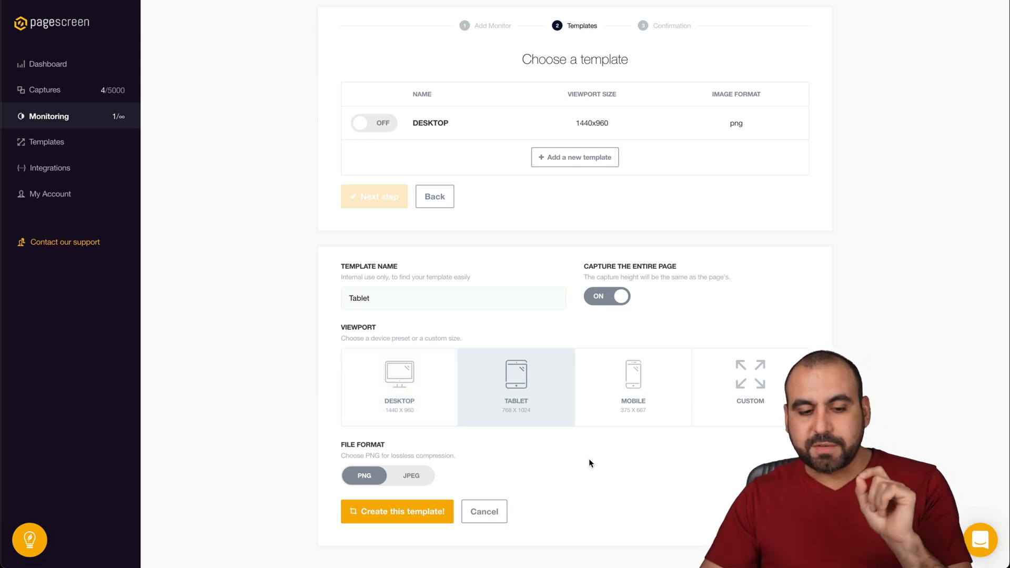
{"action": "mouse_move", "coordinate": [498, 395]}
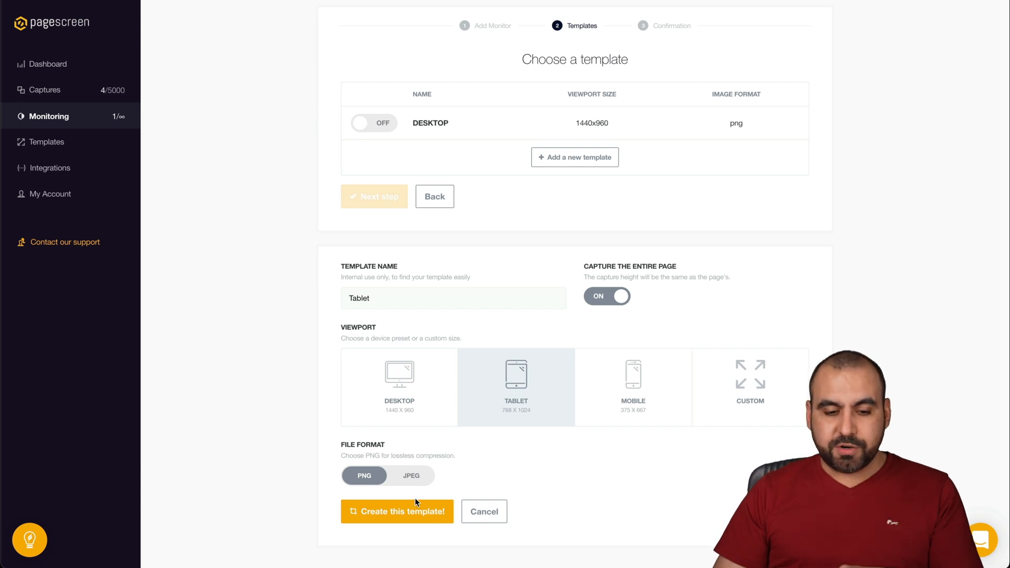
Step: Save the Tablet template, adjust the DESKTOP and Tablet switches and continue to confirmation
{"action": "left_click", "coordinate": [397, 511]}
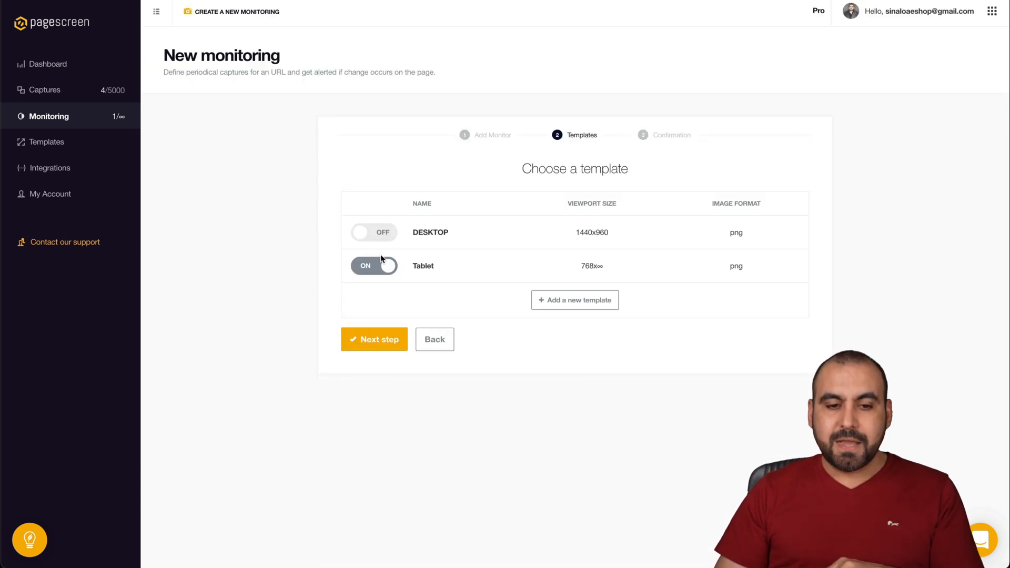
{"action": "left_click", "coordinate": [374, 232]}
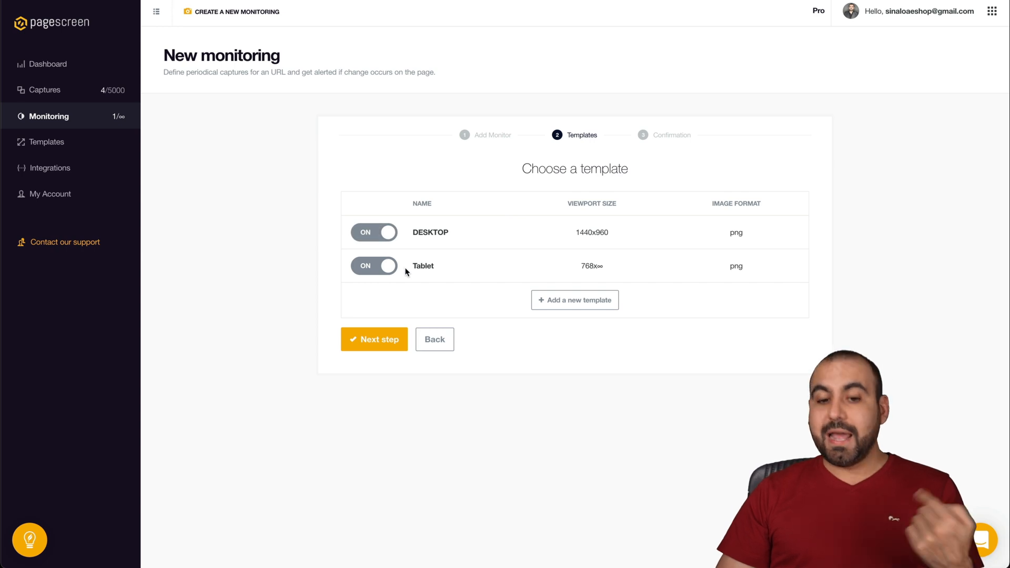
{"action": "left_click", "coordinate": [373, 265]}
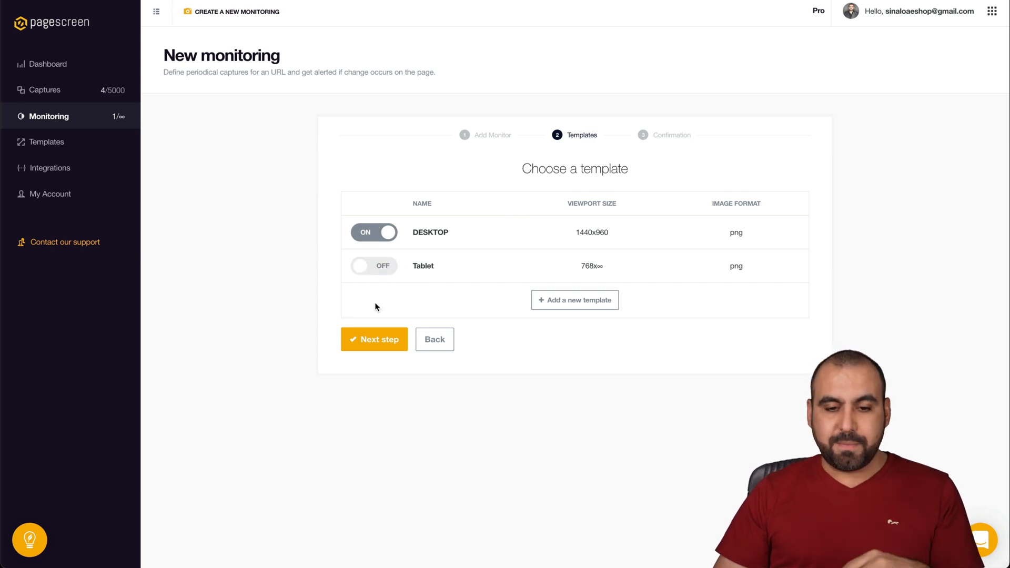
{"action": "left_click", "coordinate": [373, 339]}
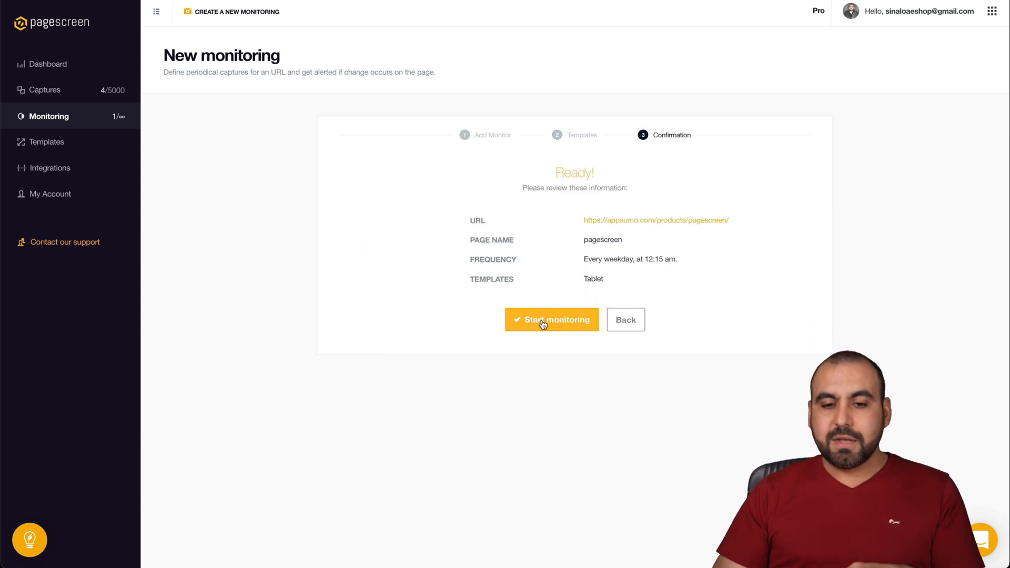
Step: Start monitoring the AppSumo Pagescreen page and view the list of monitors
{"action": "left_click", "coordinate": [551, 320]}
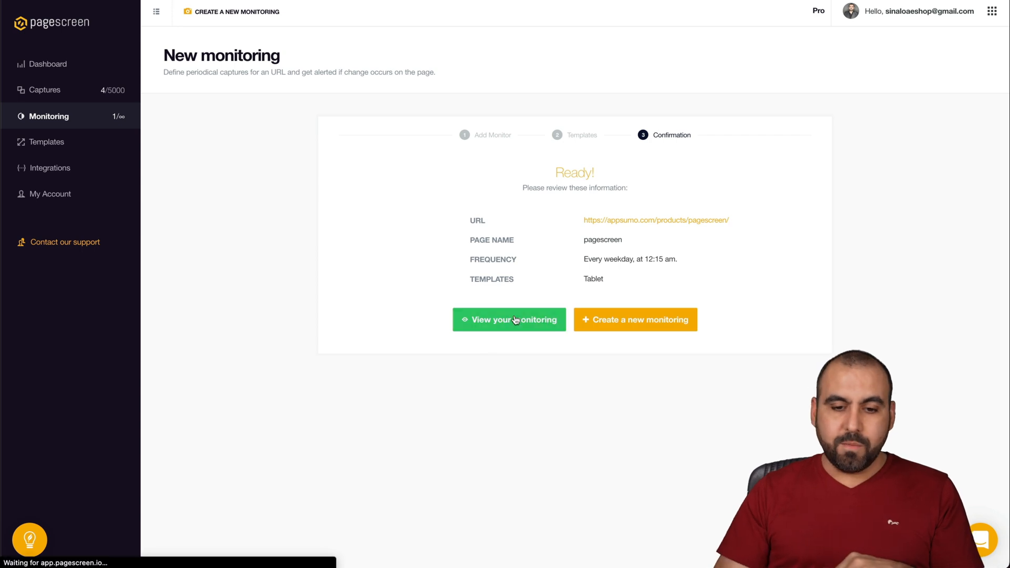
{"action": "left_click", "coordinate": [507, 319]}
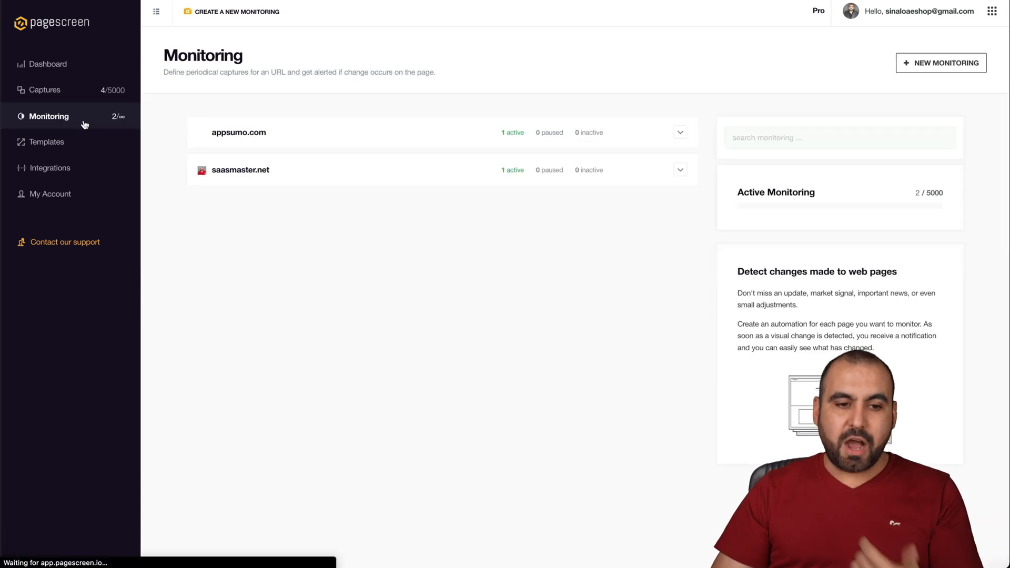
Step: Show the SaaS Master monitor's details under saasmaster.net and adjust its alert change threshold slider
{"action": "left_click", "coordinate": [680, 170]}
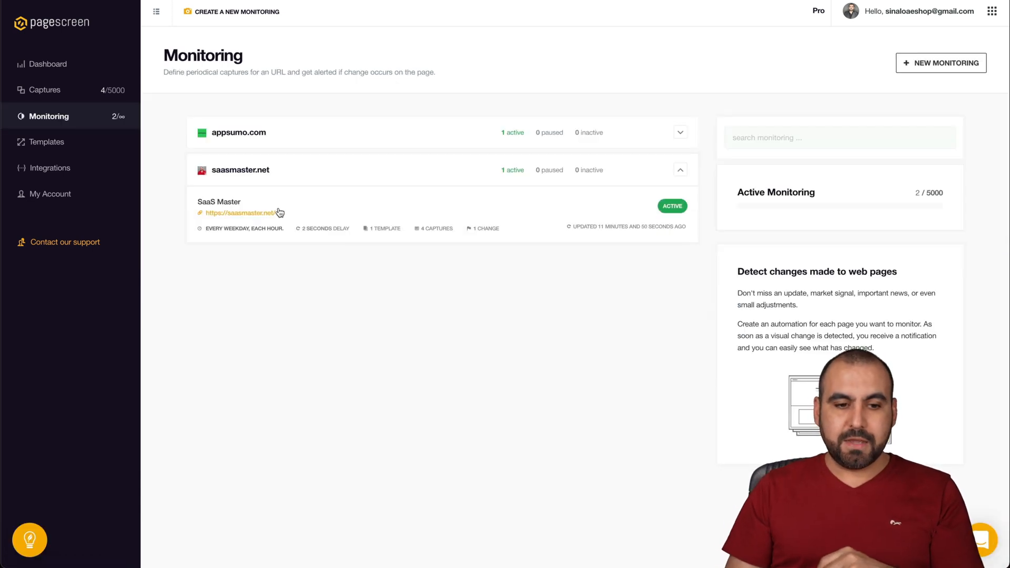
{"action": "left_click", "coordinate": [219, 206]}
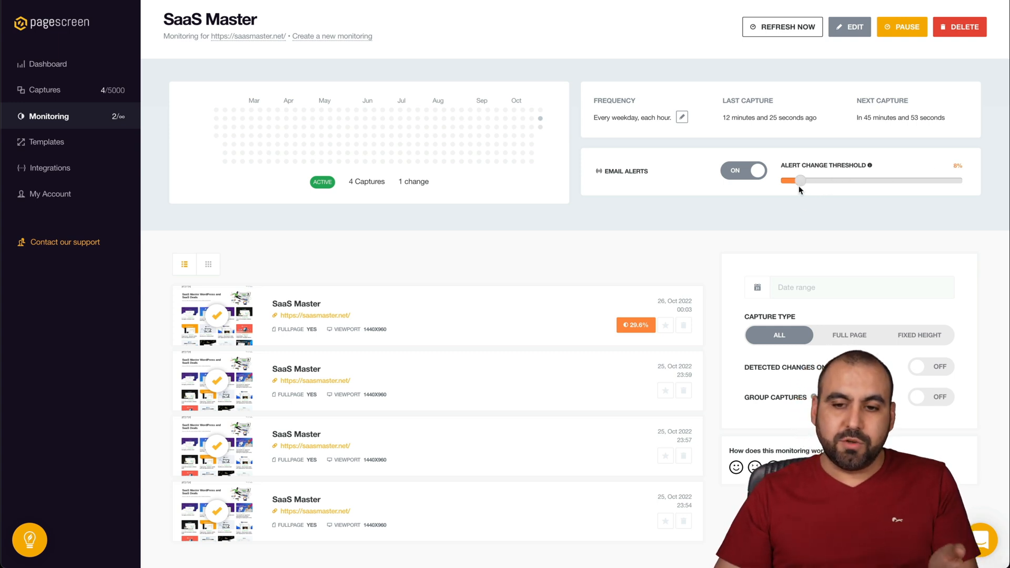
{"action": "left_click_drag", "start_coordinate": [798, 180], "coordinate": [827, 180]}
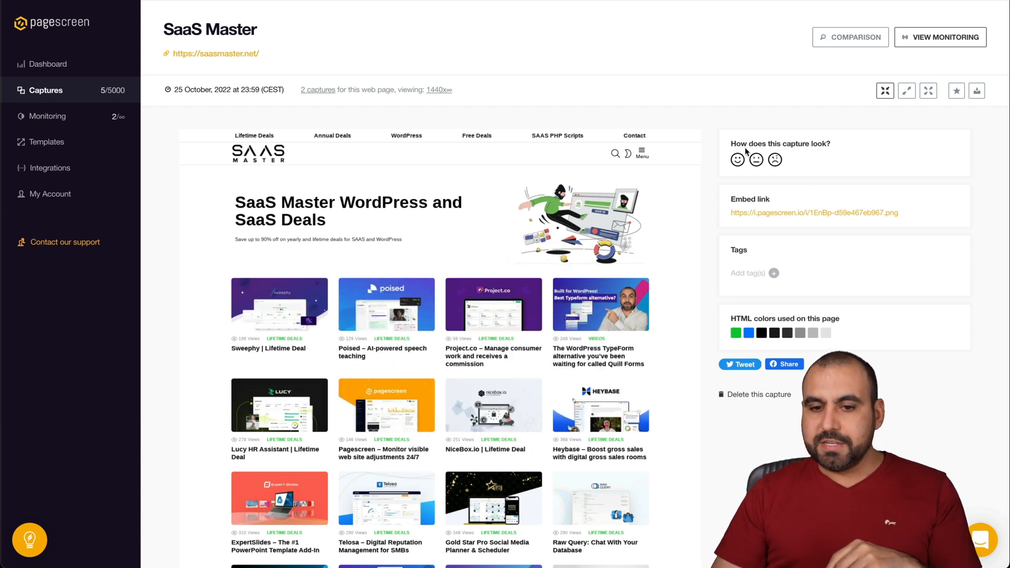
Step: Rate the 25 Oct 23:59 SaaS Master capture as looking good with the smiley face
{"action": "left_click", "coordinate": [738, 160]}
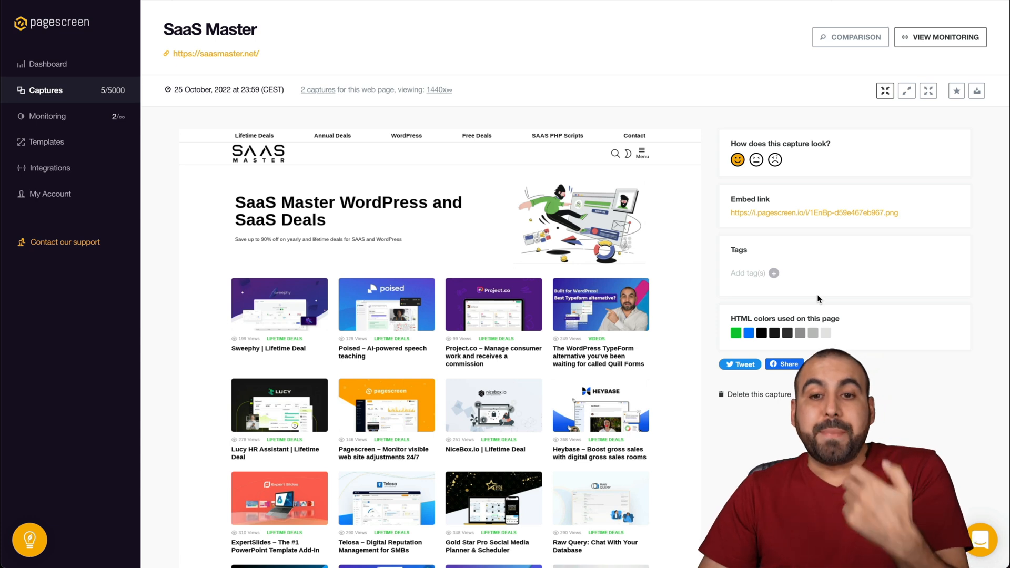
Step: Compare the 25 Oct 23:59 and 26 Oct 00:03 SaaS Master captures, showing a 23.38% change
{"action": "left_click", "coordinate": [317, 90]}
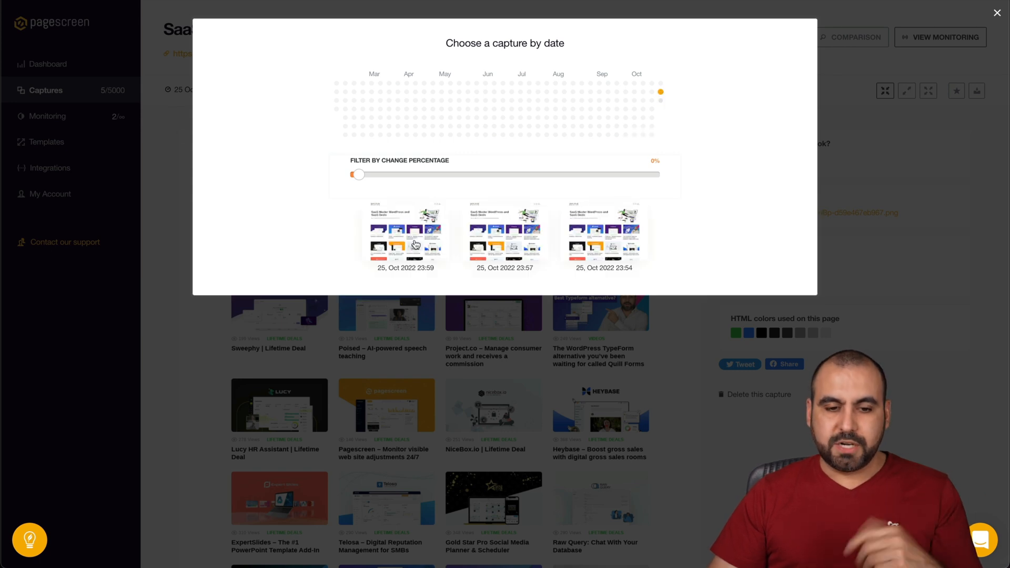
{"action": "left_click", "coordinate": [997, 13]}
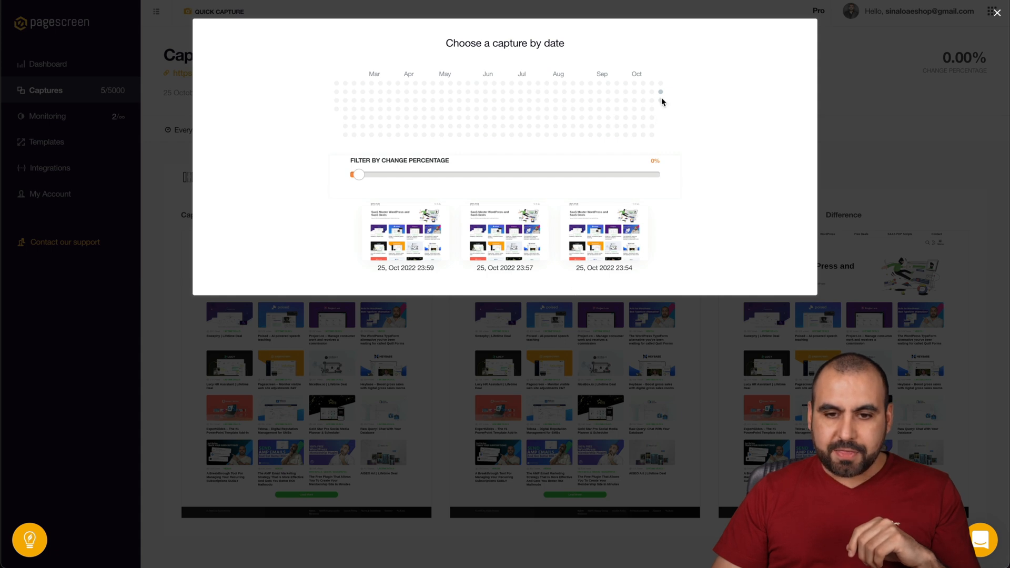
{"action": "left_click", "coordinate": [659, 91]}
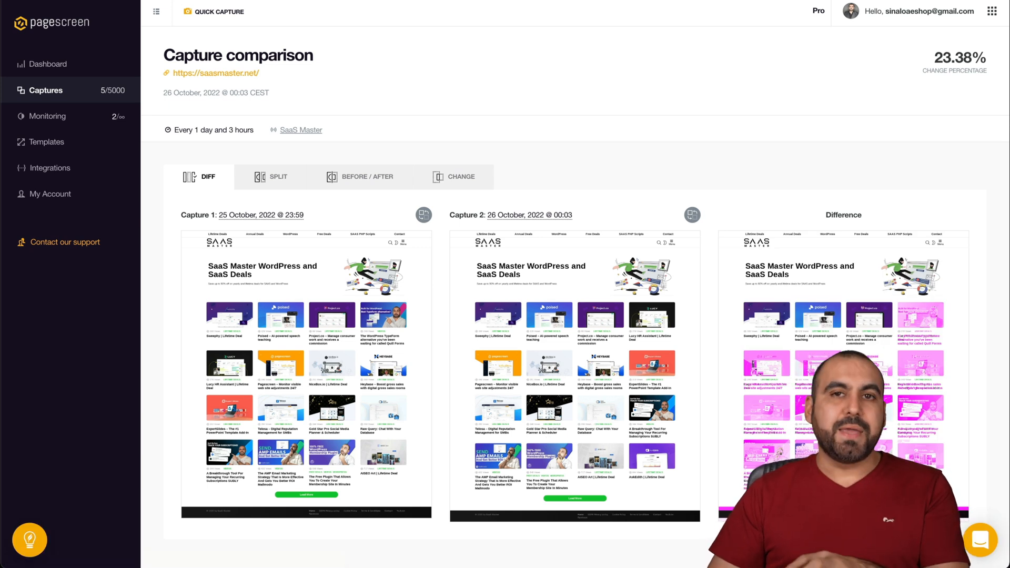
{"action": "left_click", "coordinate": [271, 177]}
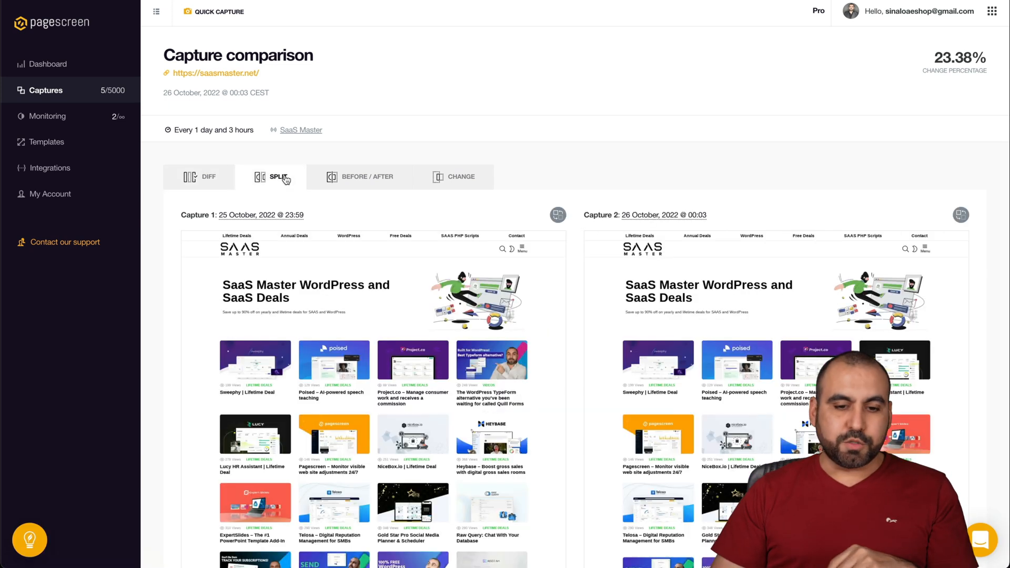
{"action": "scroll", "scroll_direction": "down", "scroll_amount": 3}
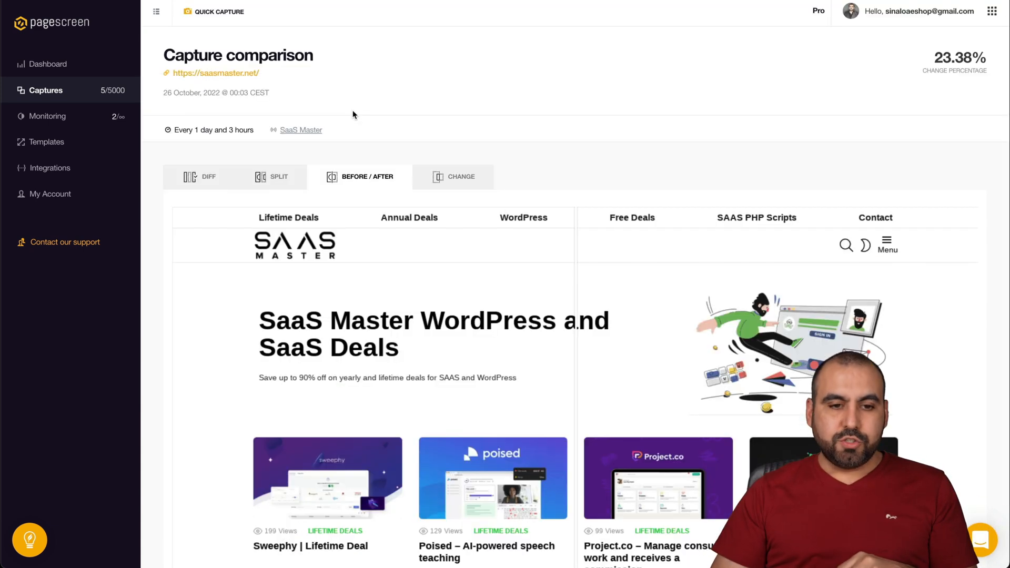
{"action": "scroll", "scroll_direction": "down", "scroll_amount": 3}
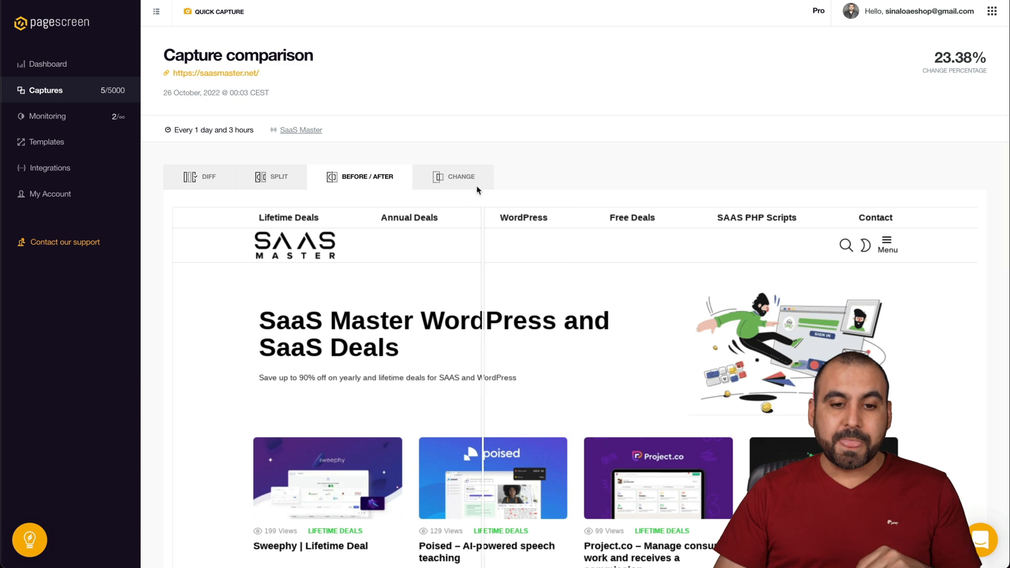
{"action": "left_click", "coordinate": [455, 177]}
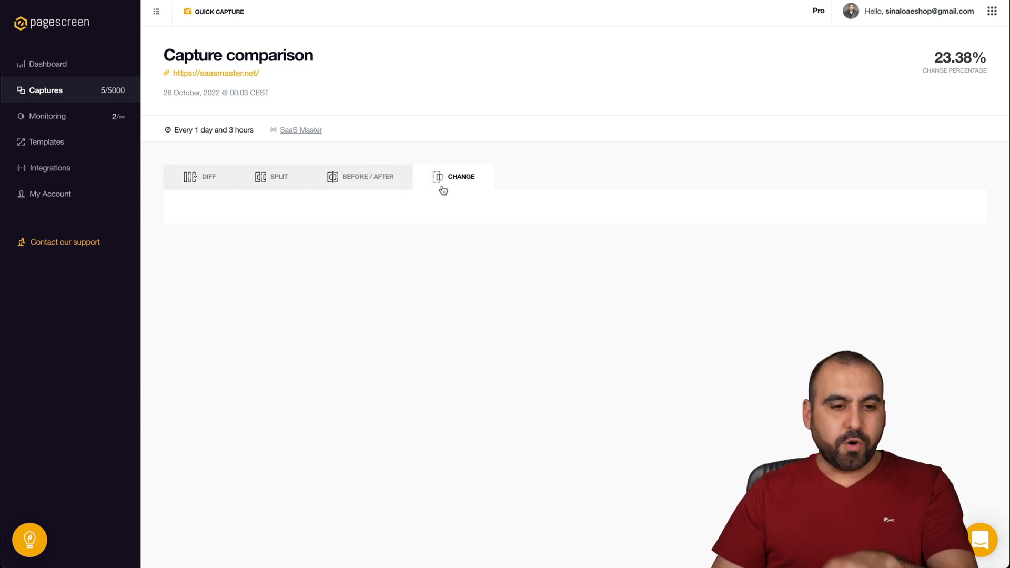
{"action": "left_click", "coordinate": [206, 176]}
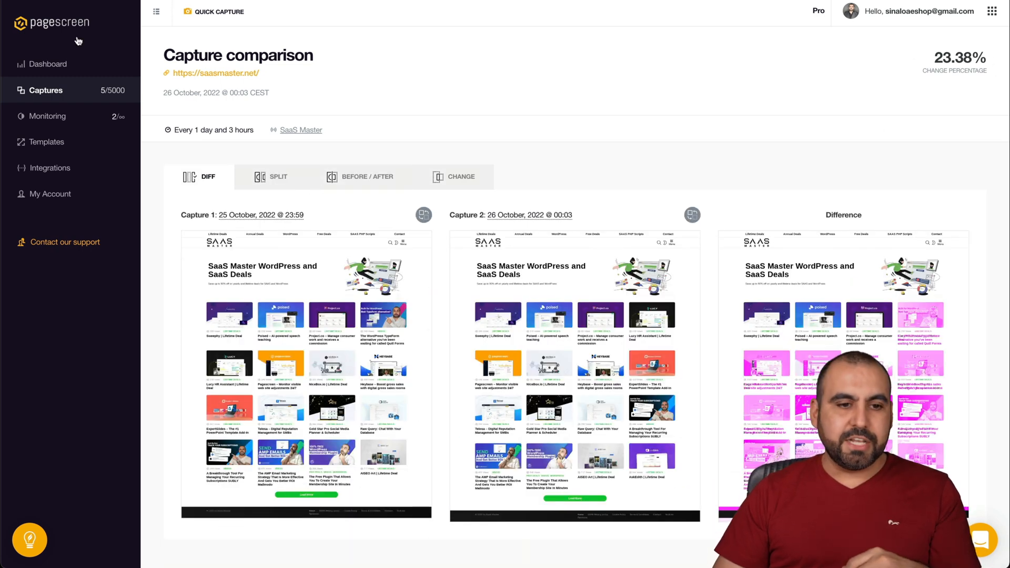
{"action": "mouse_move", "coordinate": [46, 116]}
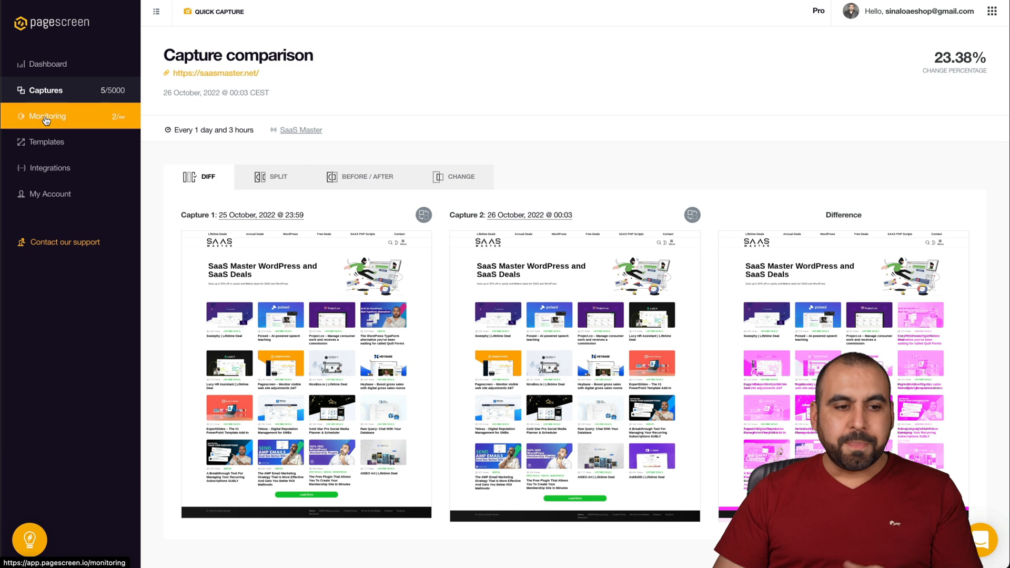
Step: From Monitoring, show the Integrations page listing Slack, Webhook, REST API and Screenshot API
{"action": "left_click", "coordinate": [46, 116]}
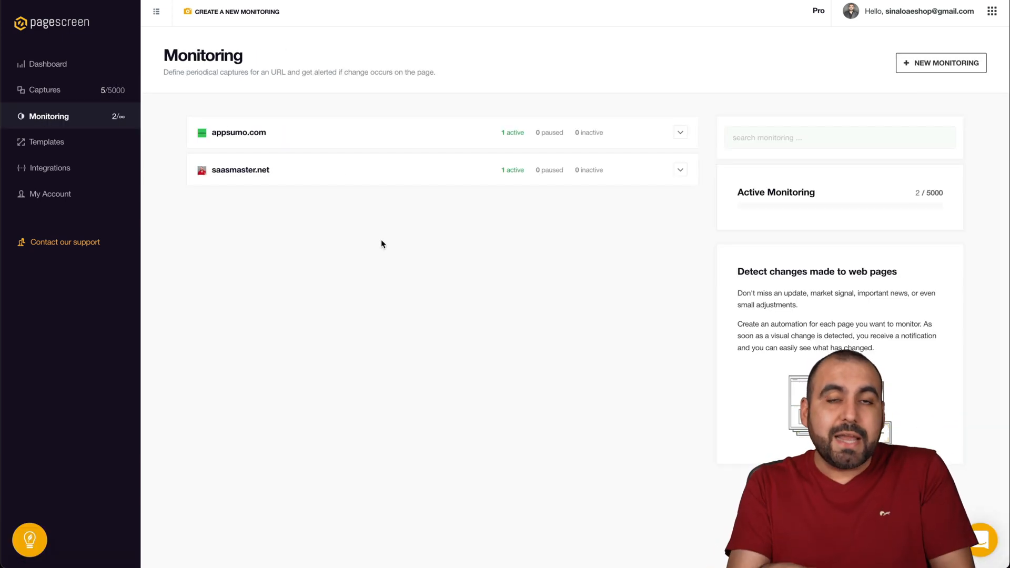
{"action": "mouse_move", "coordinate": [49, 167]}
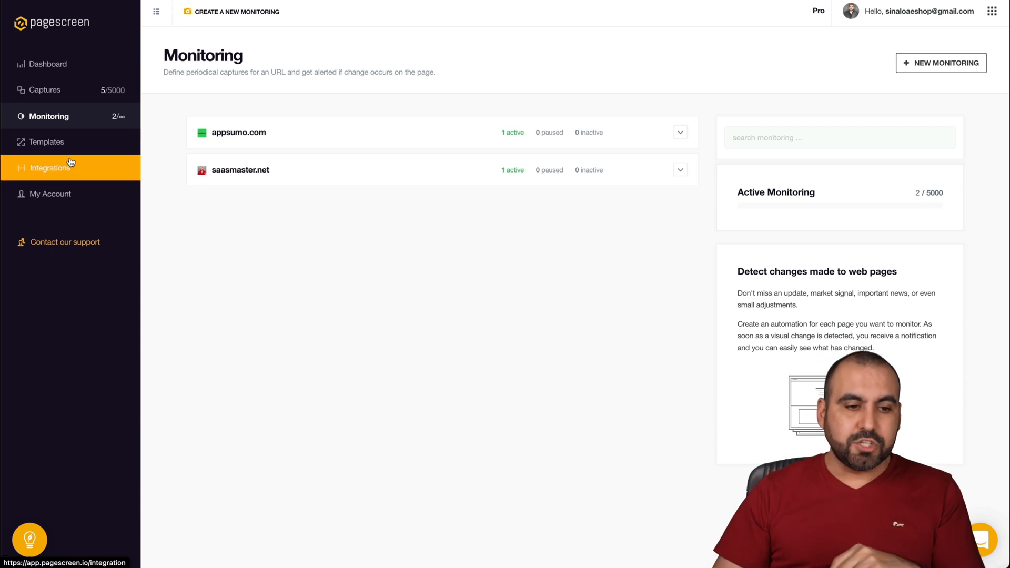
{"action": "left_click", "coordinate": [49, 167]}
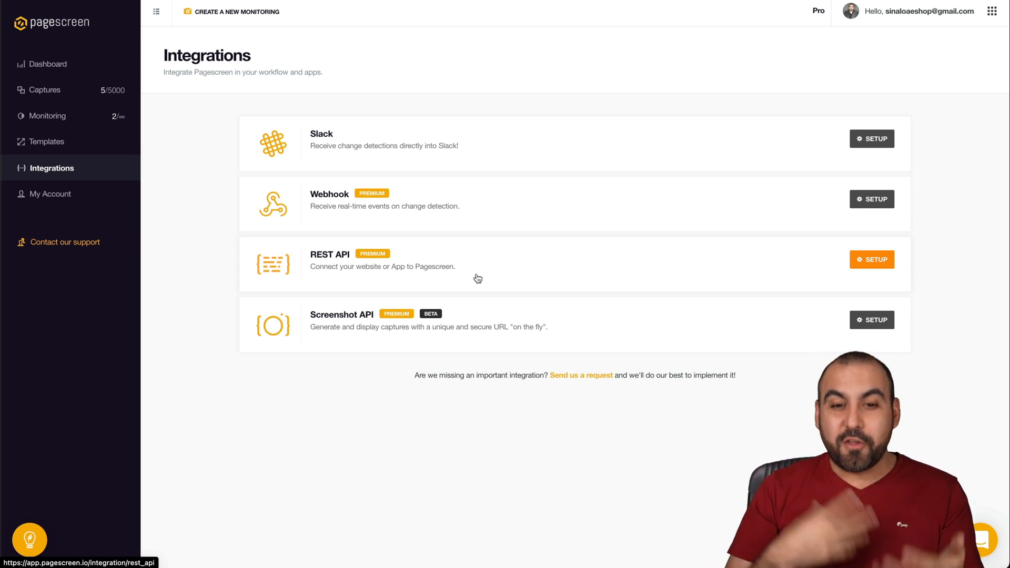
{"action": "mouse_move", "coordinate": [667, 143]}
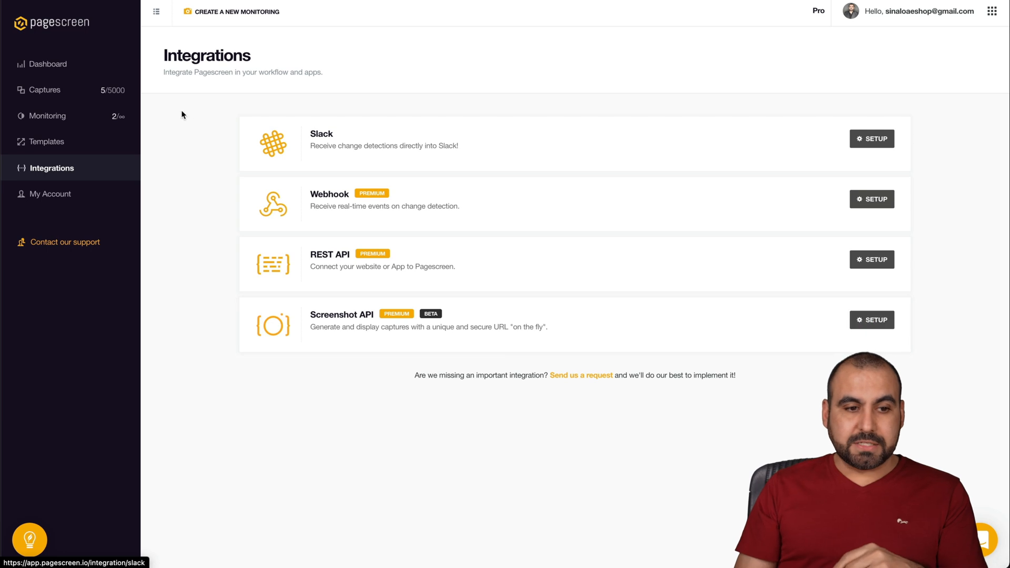
Step: Review the new AppSumo Pagescreen capture preview, then return to the dashboard listing five captures
{"action": "left_click", "coordinate": [46, 90]}
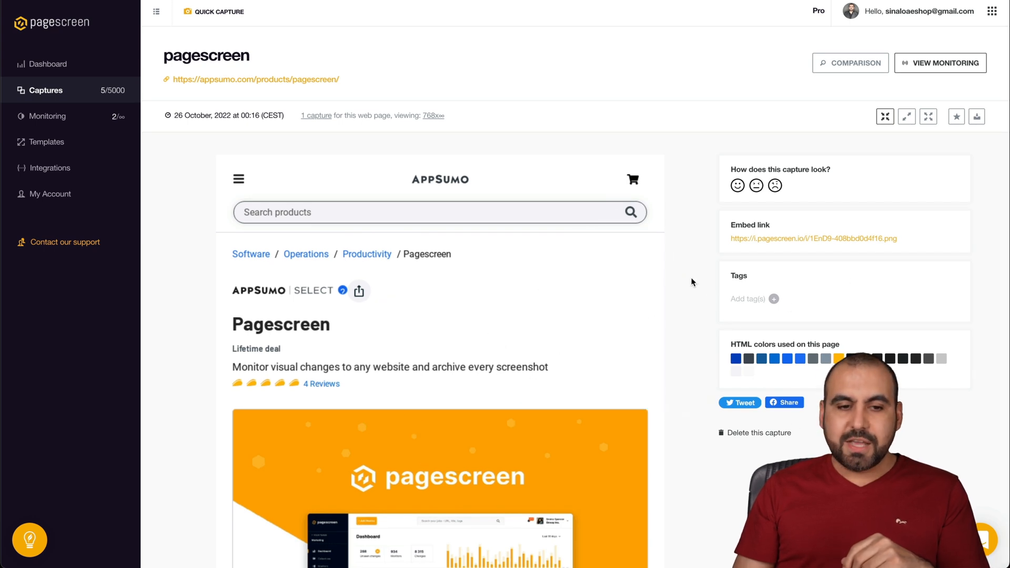
{"action": "mouse_move", "coordinate": [887, 171]}
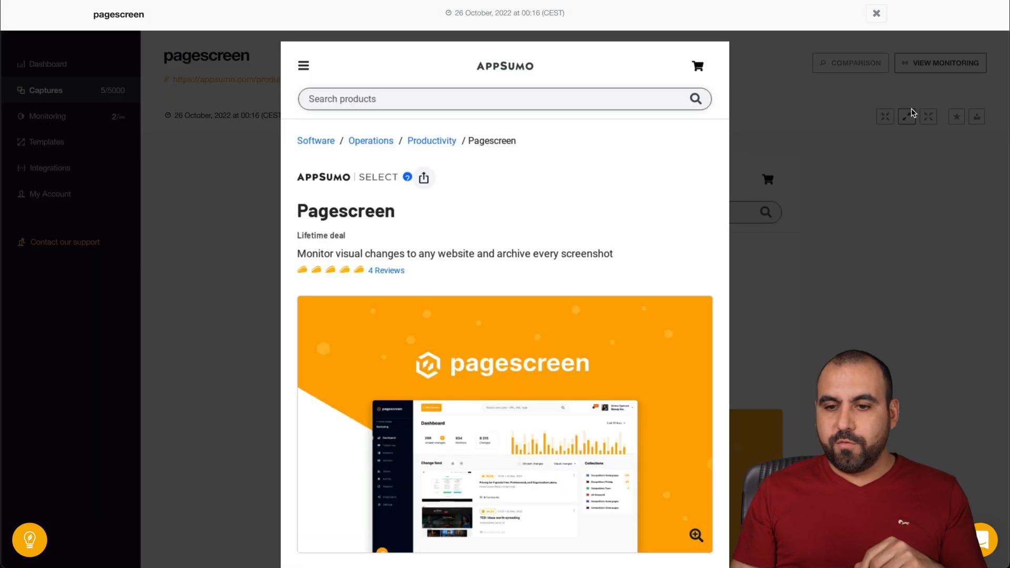
{"action": "left_click", "coordinate": [876, 13]}
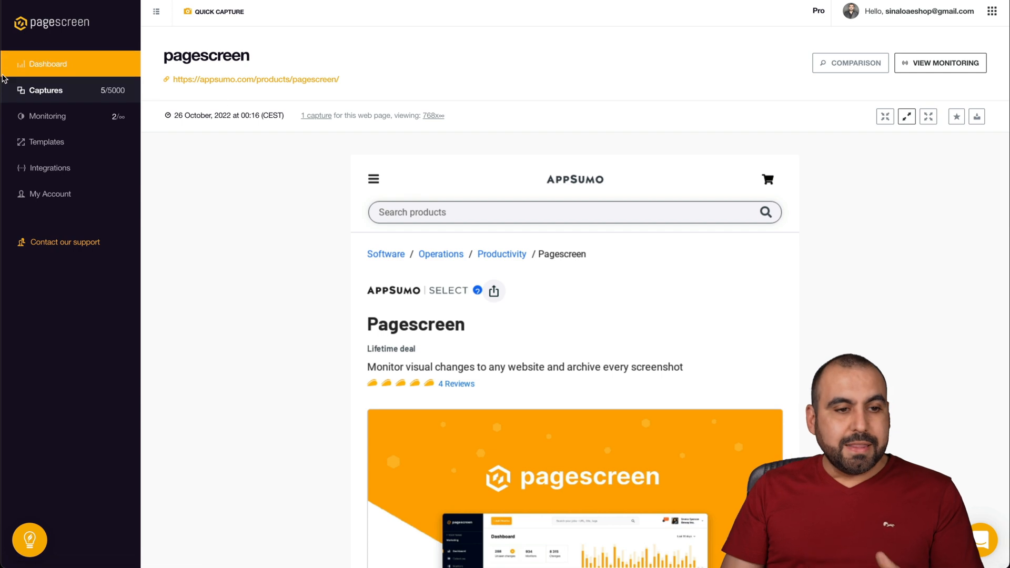
{"action": "left_click", "coordinate": [48, 64]}
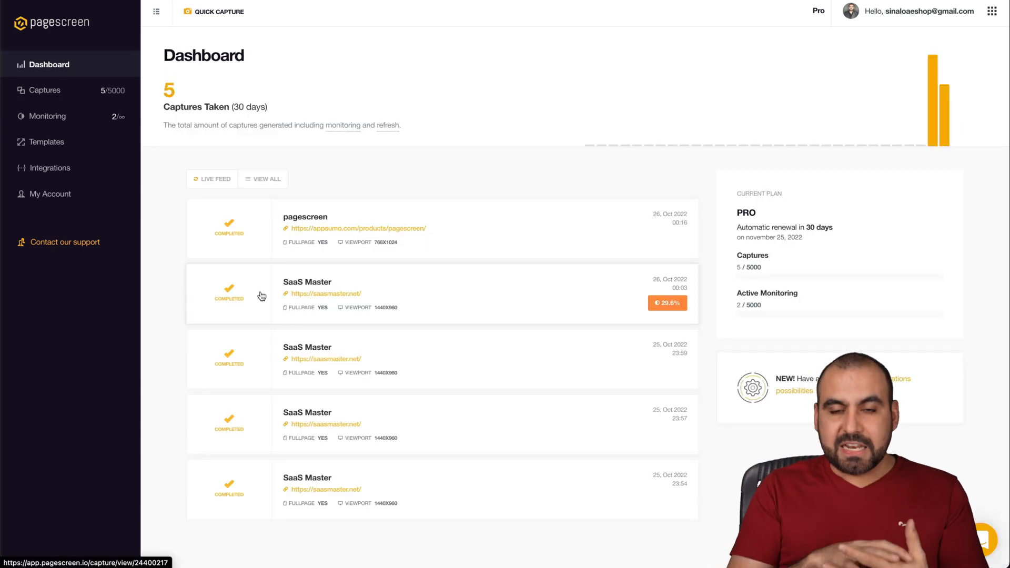